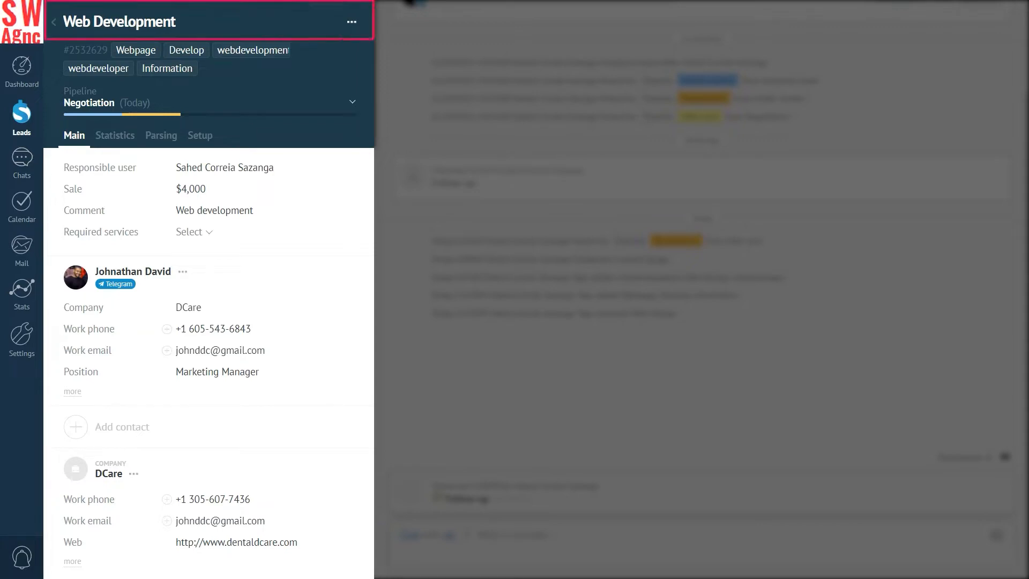
- Rename the lead from Web Development to Dental Clinic website development and save
click(124, 22)
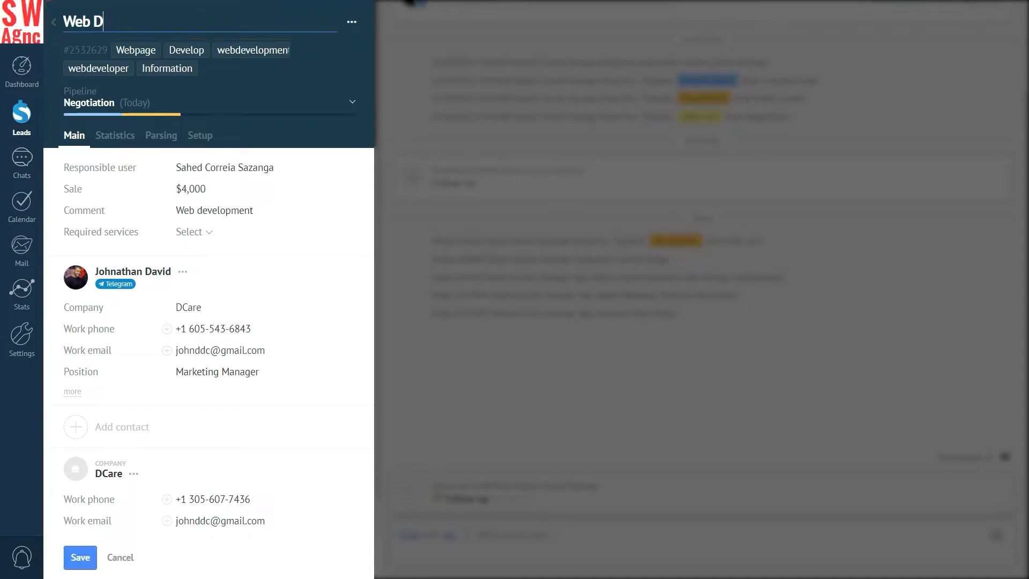
click(79, 557)
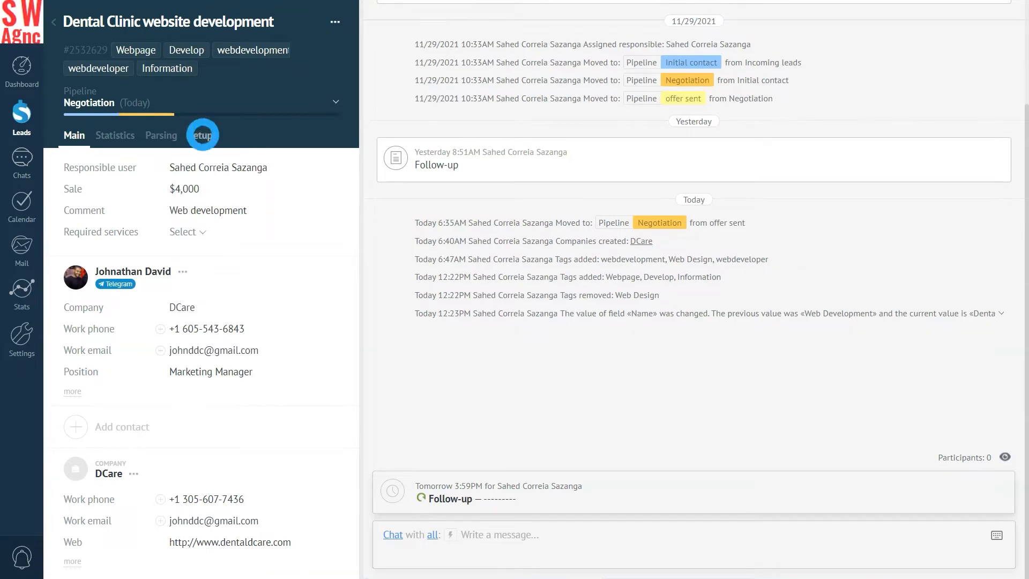
- Add a short-text Source field to the lead card's Main group and save it
click(203, 135)
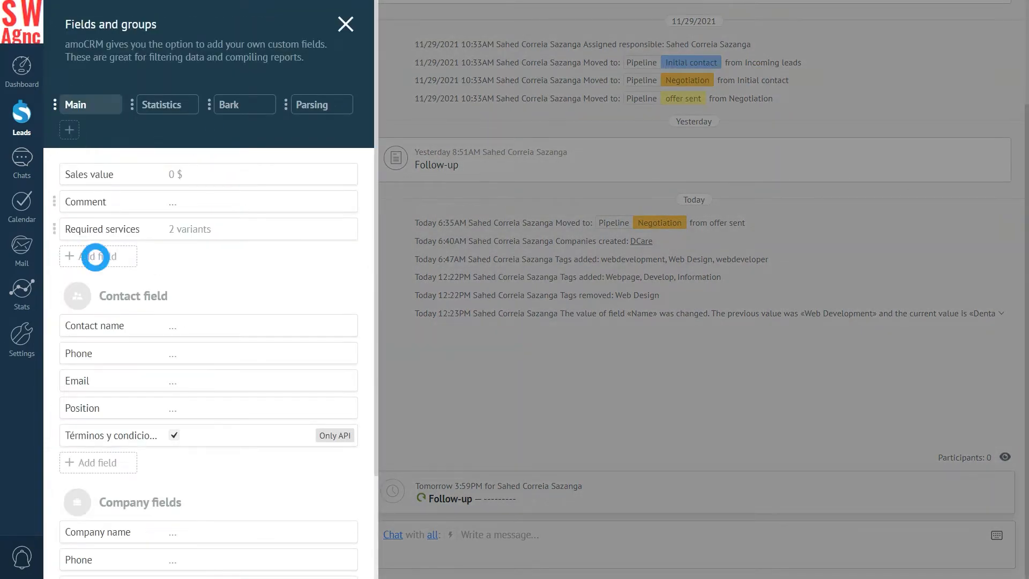
click(99, 256)
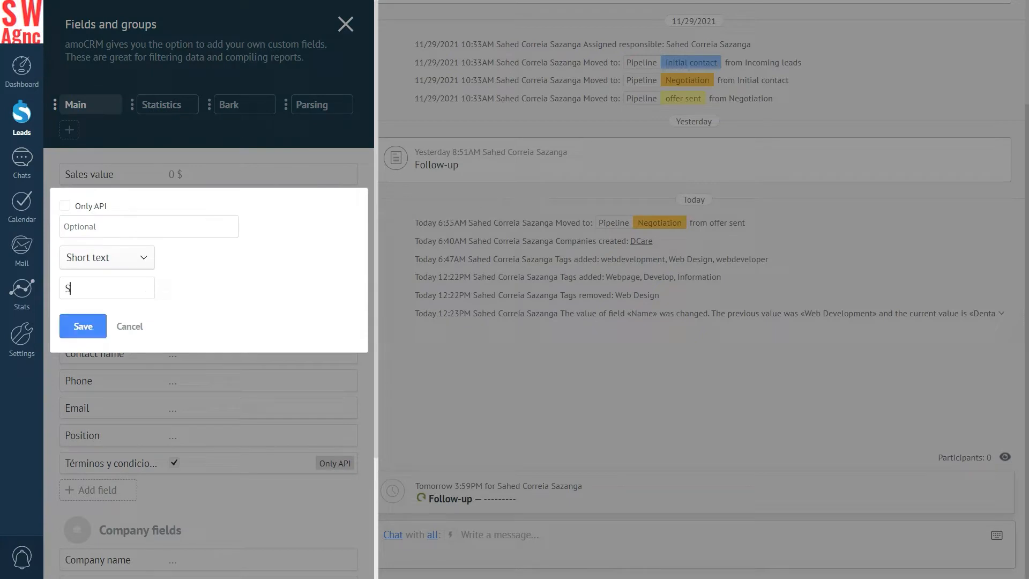
text(ource)
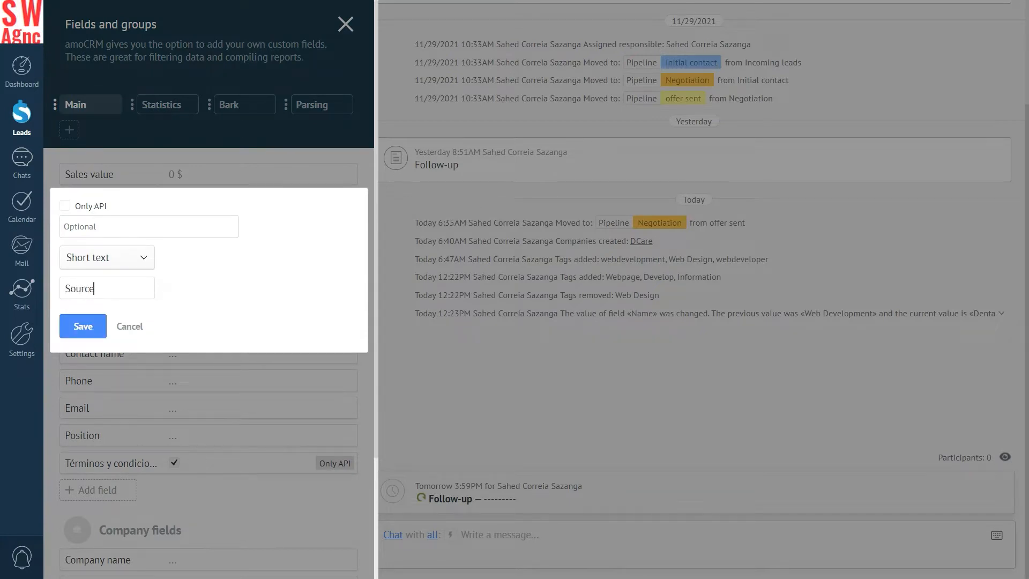
click(106, 257)
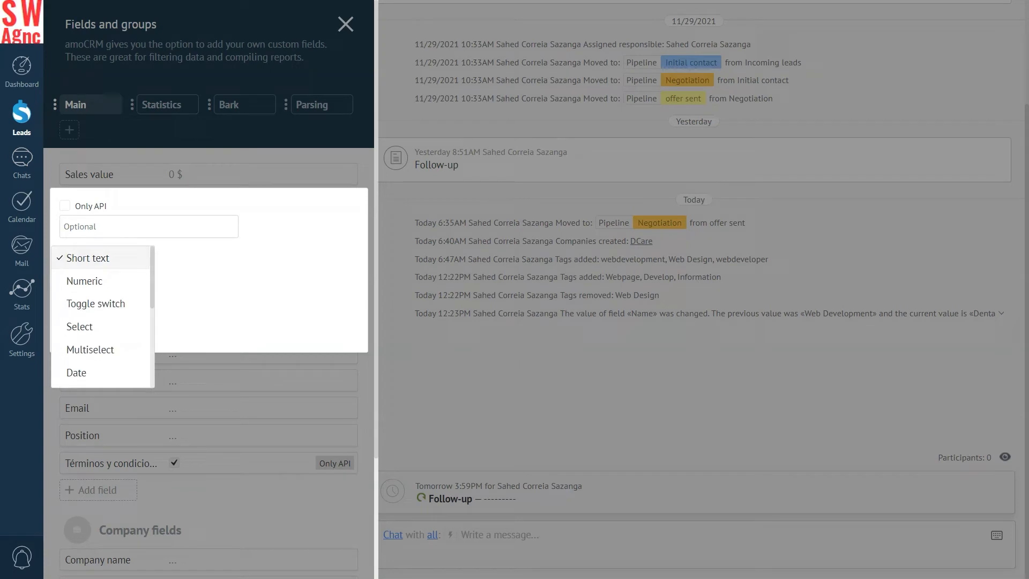
click(87, 257)
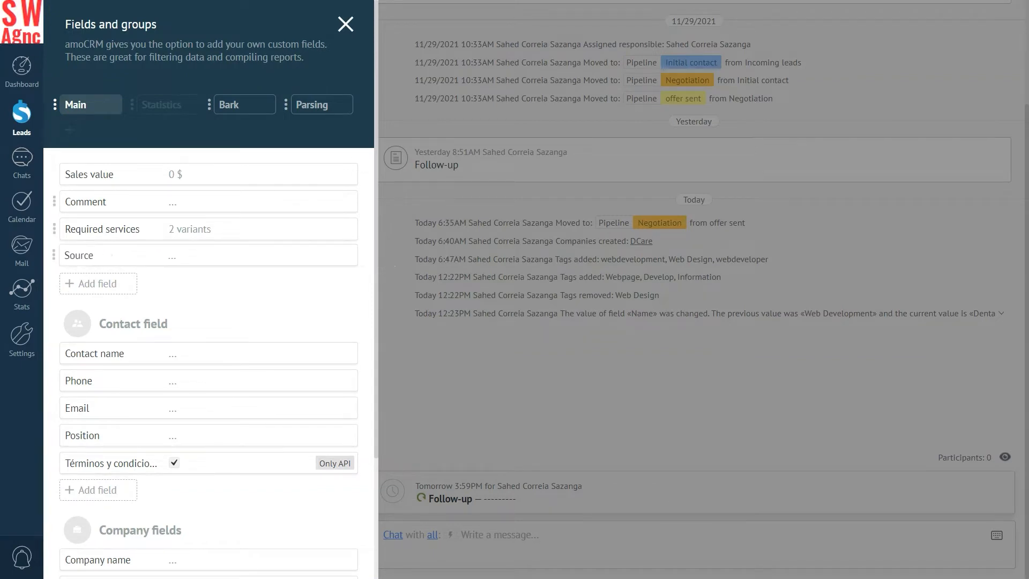
click(78, 255)
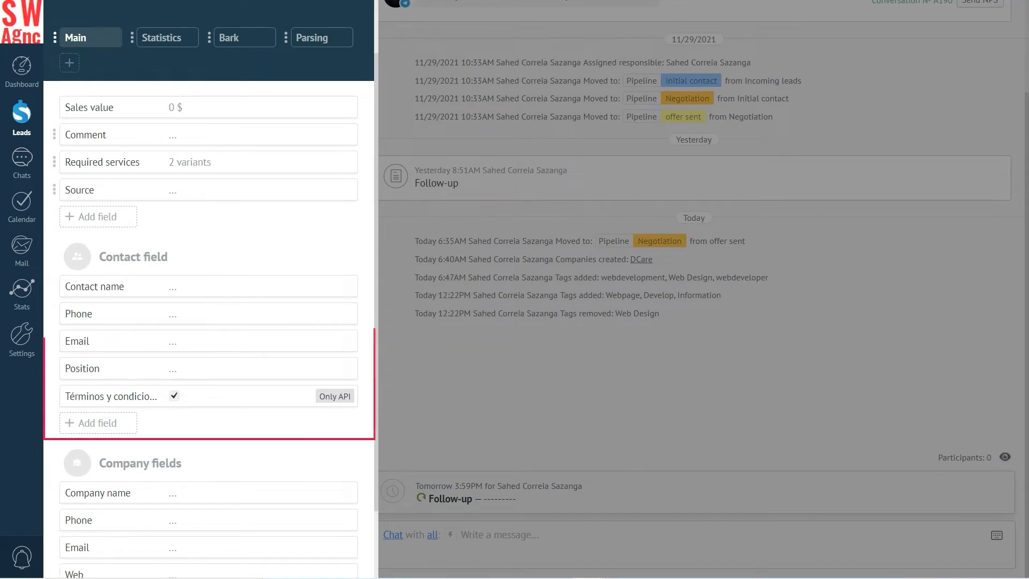
- Add a multiselect Services field with three options to the contact fields and save
click(91, 422)
text(Se)
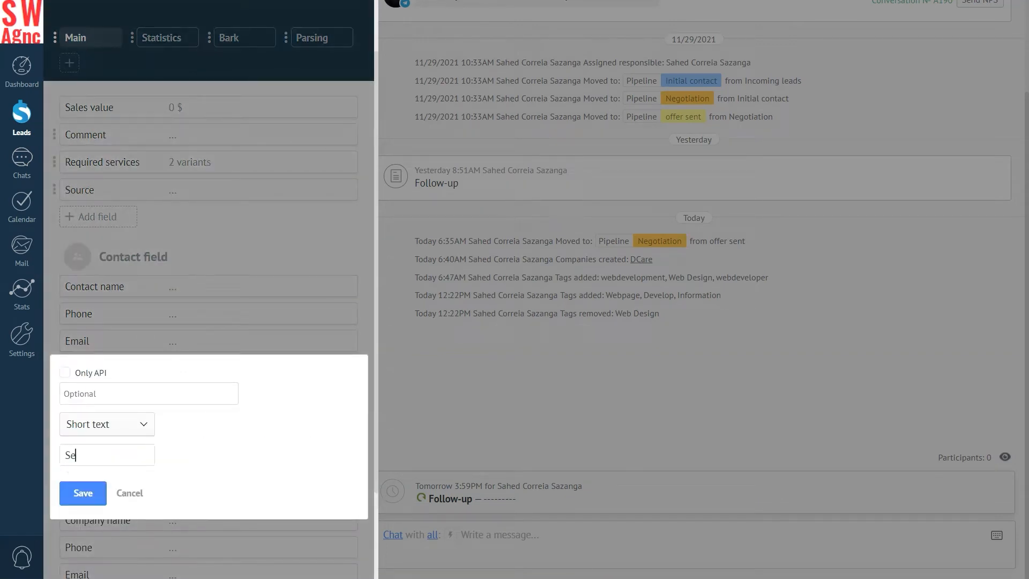
click(107, 425)
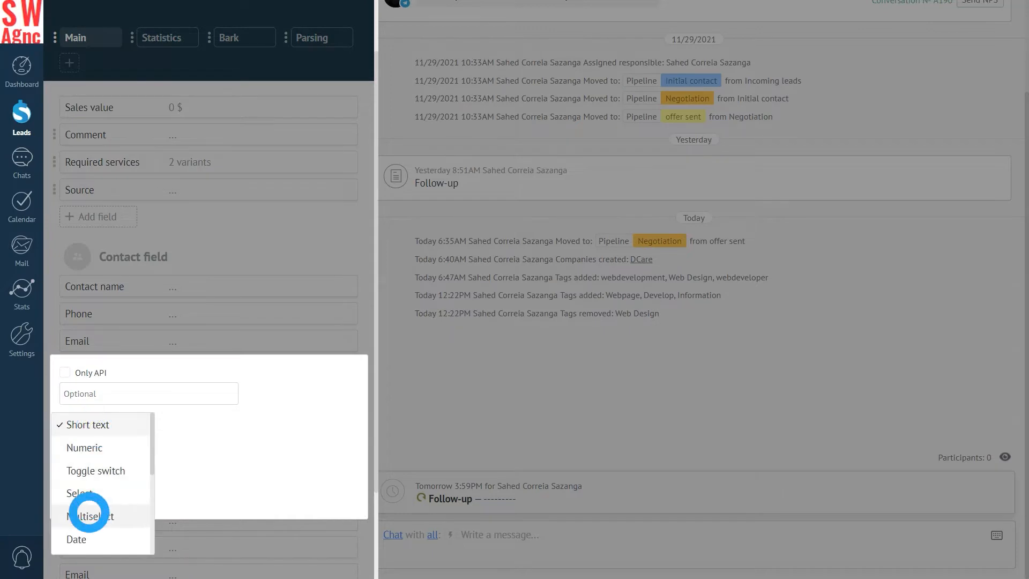
click(89, 516)
text(Web M)
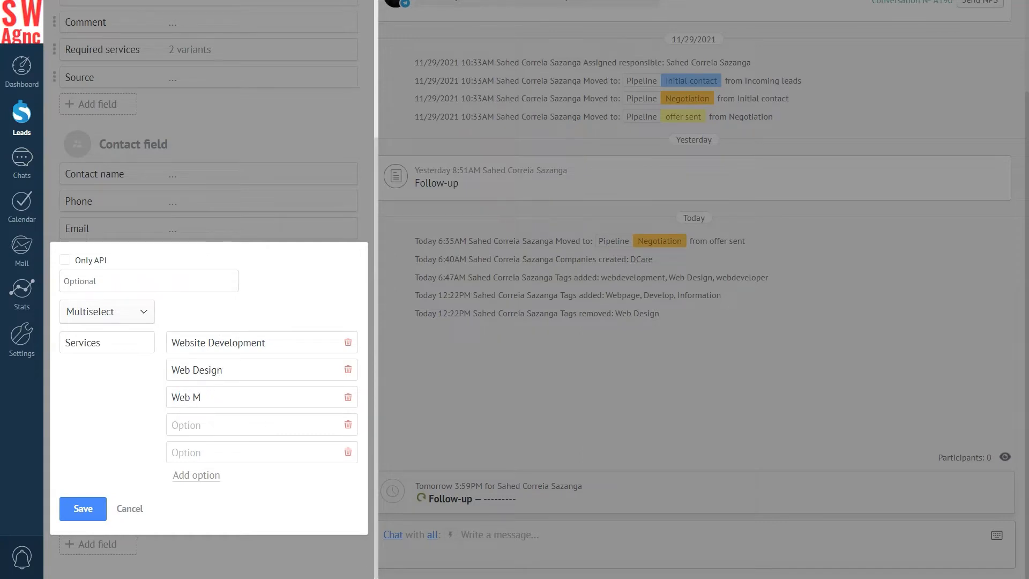
click(82, 508)
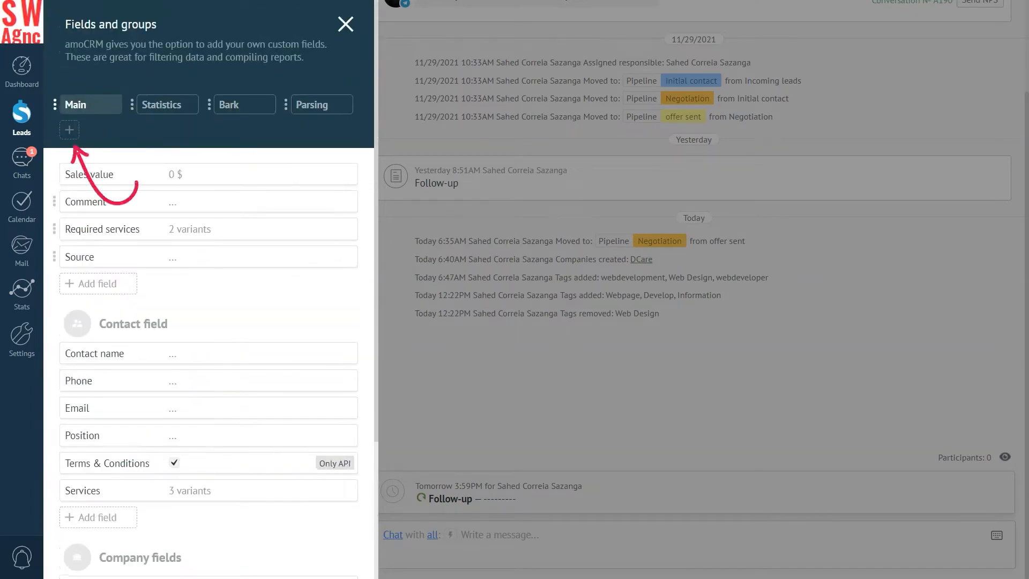
- Create a new field group named More
click(69, 129)
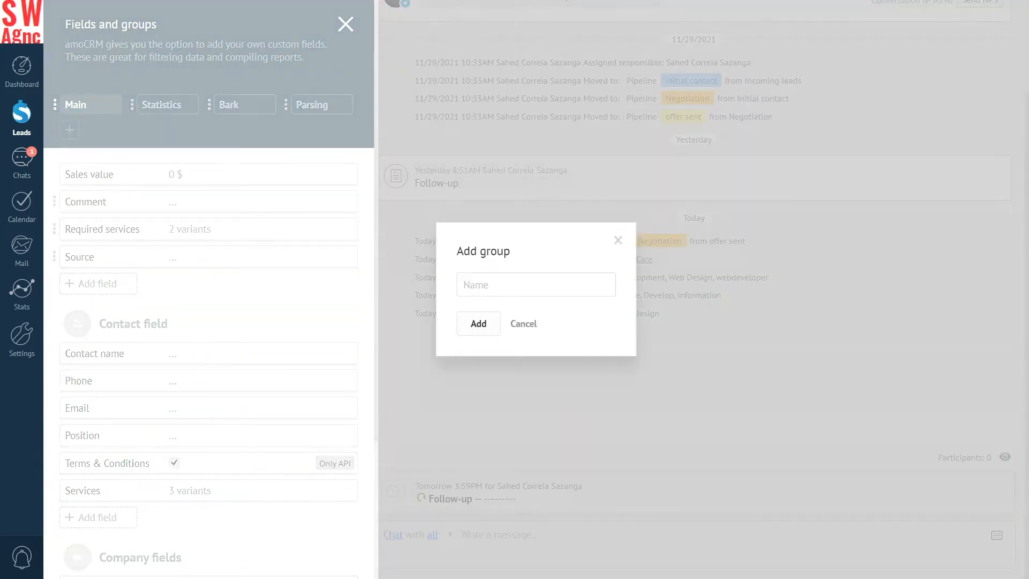
click(536, 285)
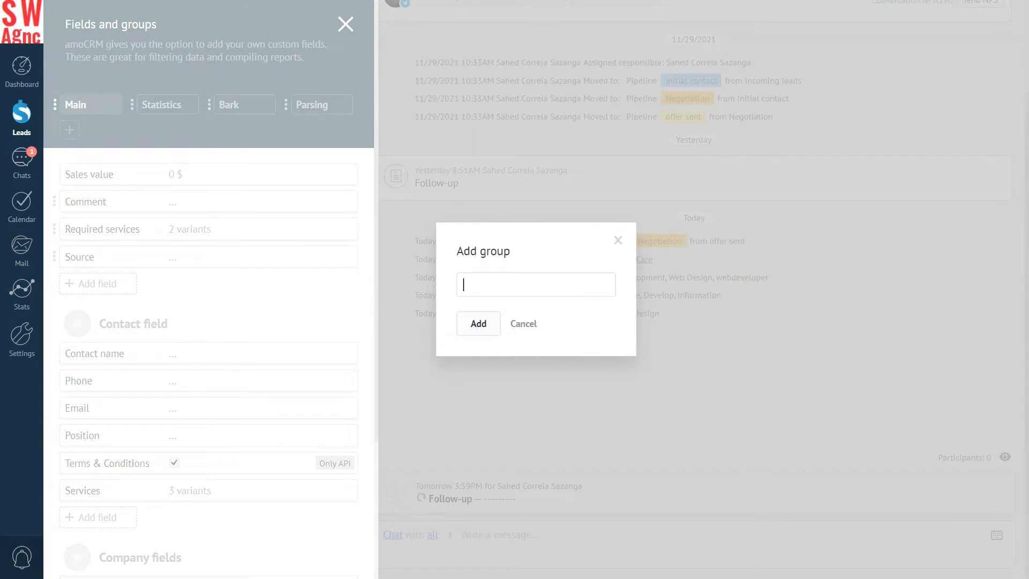
text(M)
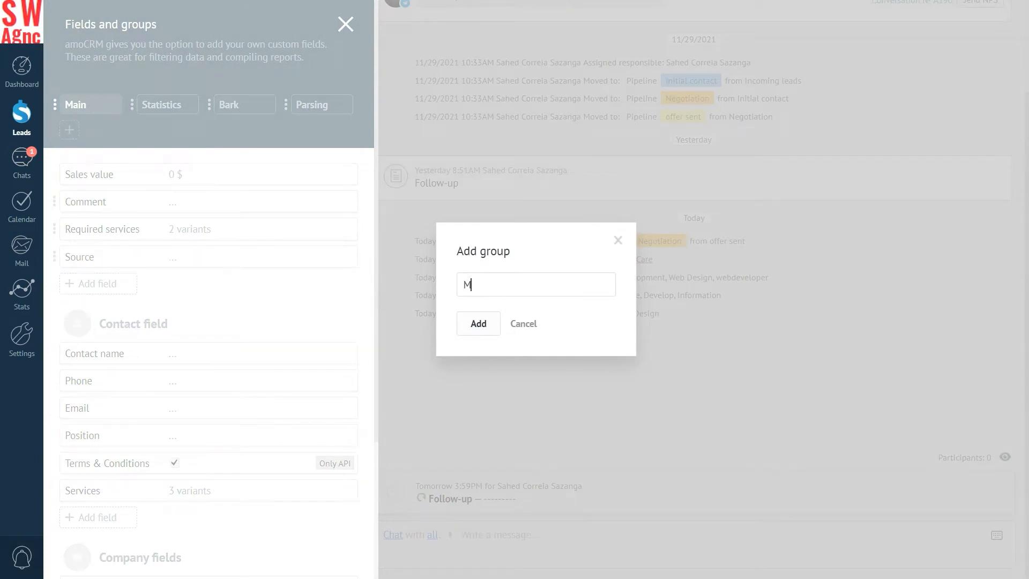
text(ore)
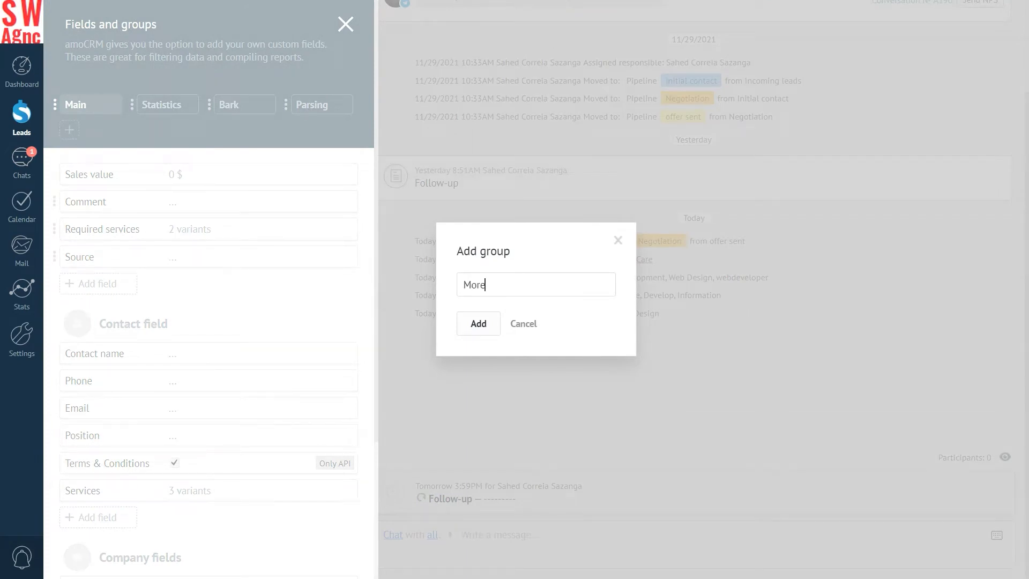
click(478, 323)
text(Offer)
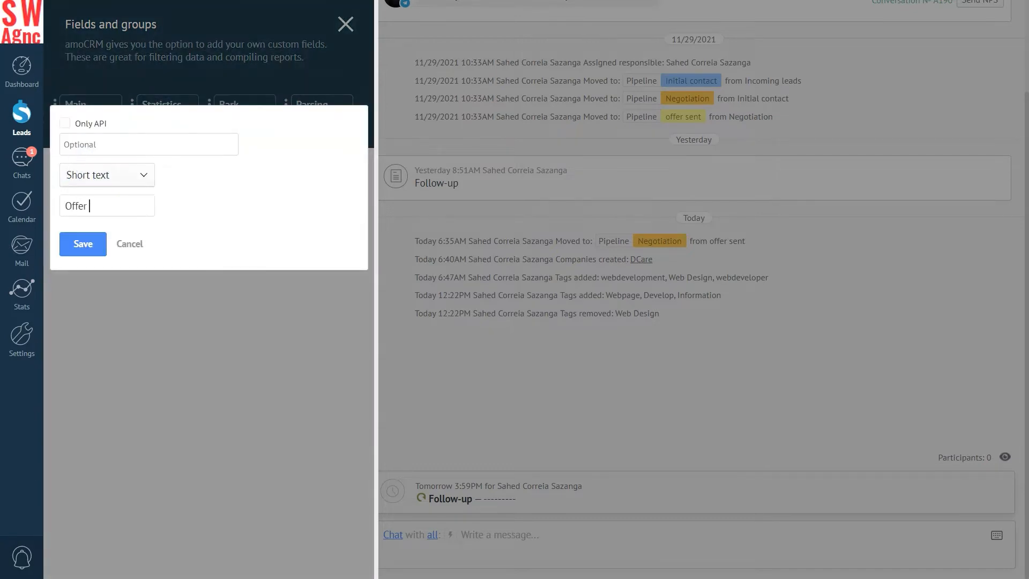
- Add Offer sent and numeric Discount fields to the More group, then leave field settings
click(107, 175)
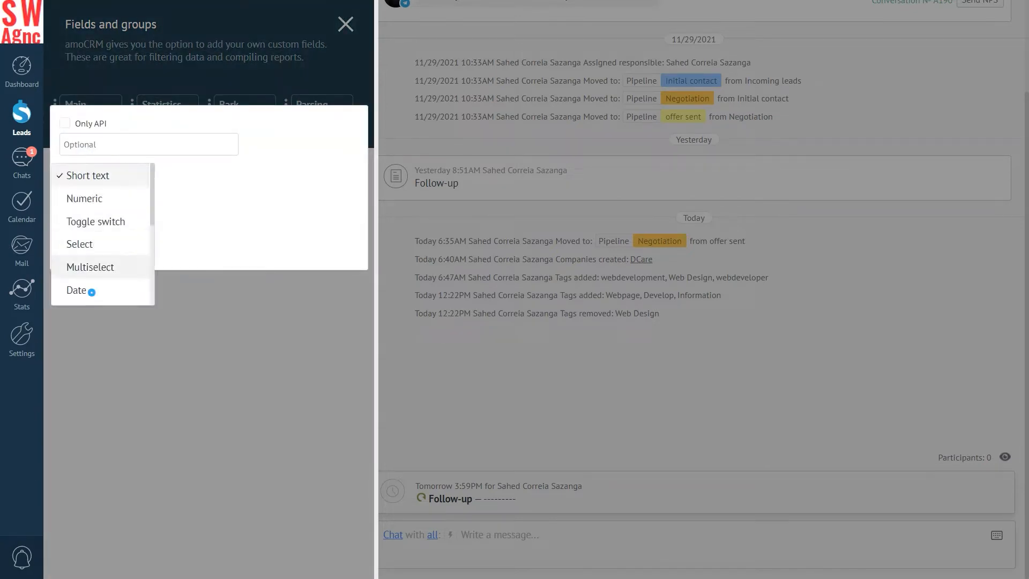
click(88, 176)
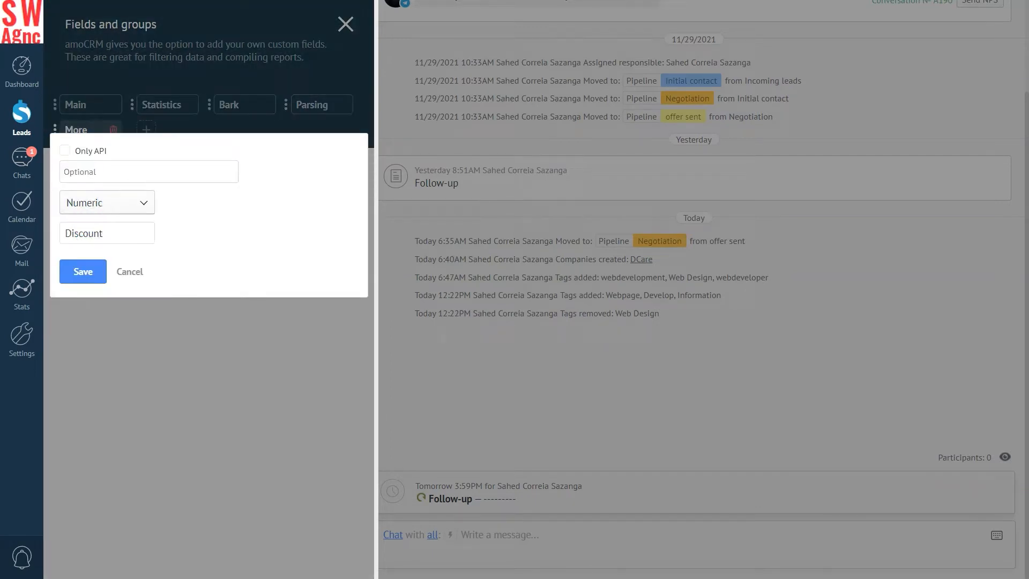
click(82, 272)
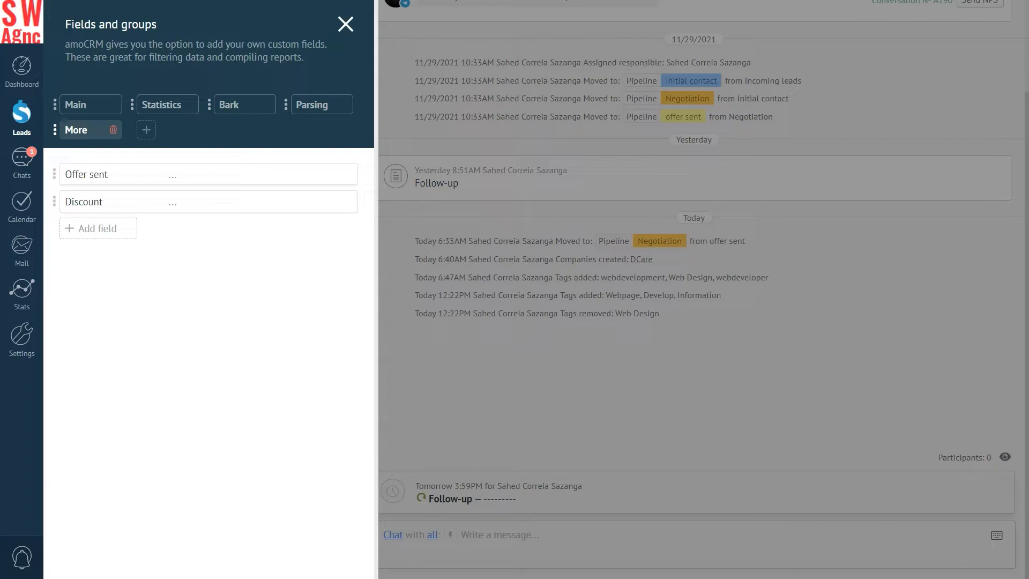
click(345, 24)
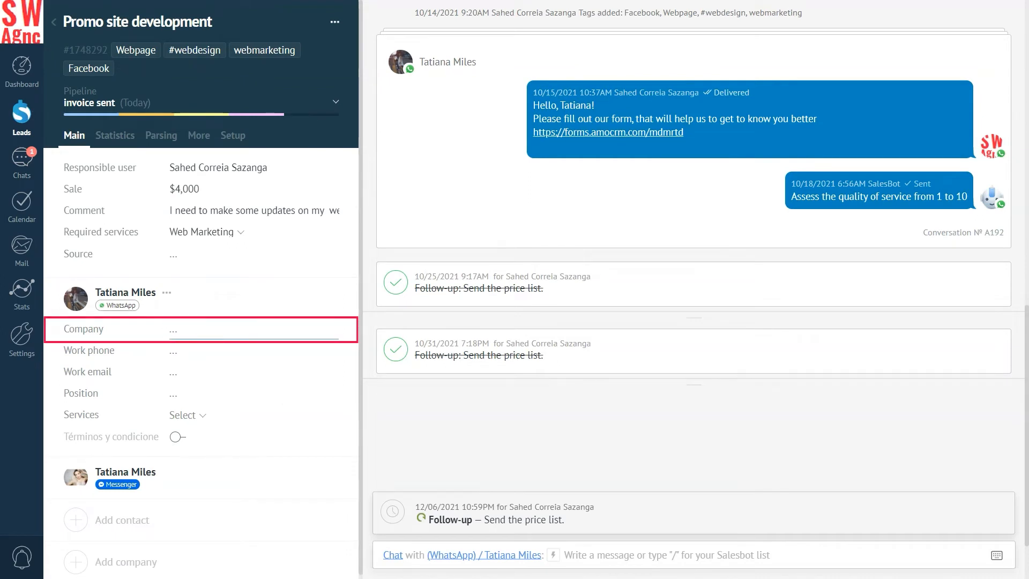
- Return to the leads pipeline and reopen the Dental Clinic website development lead
text(DCare)
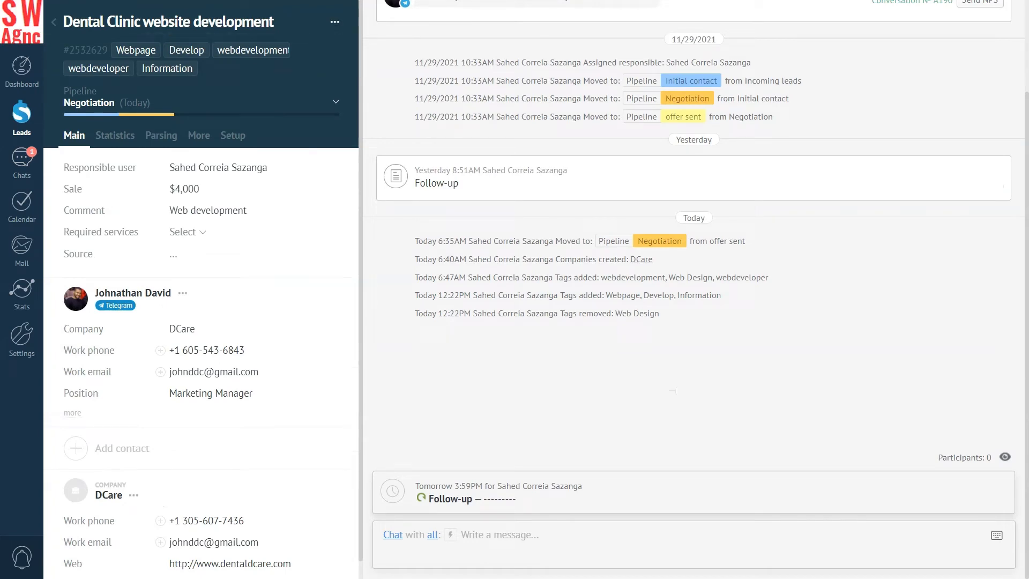
click(21, 113)
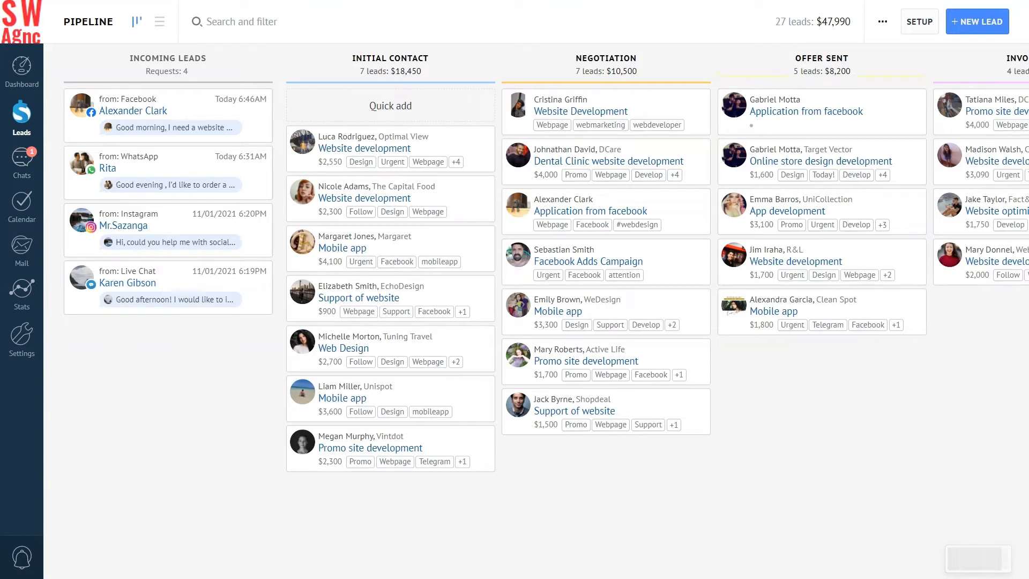
click(609, 161)
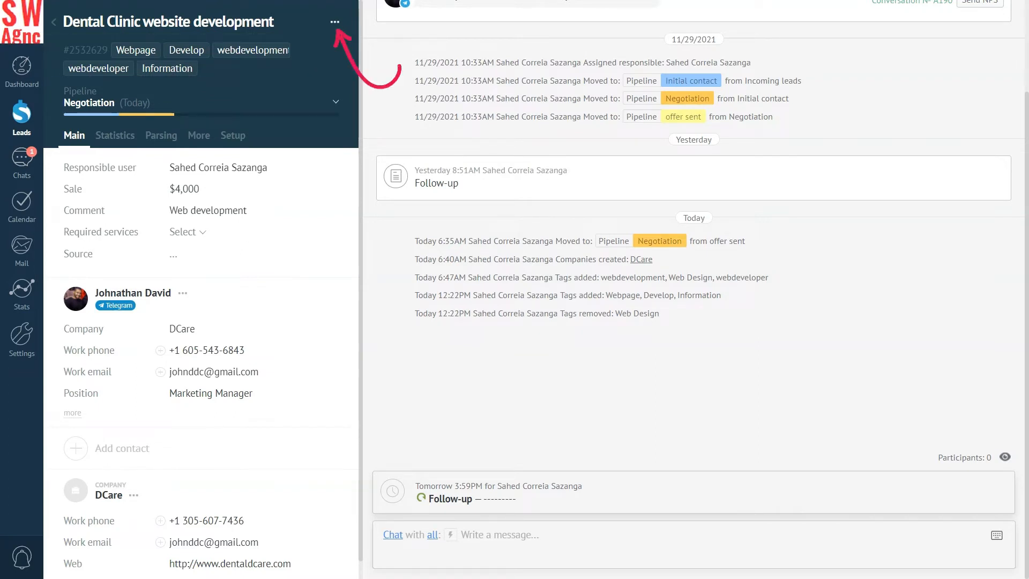
- Tag the lead with WebDesign and Promo via Manage tags
click(335, 21)
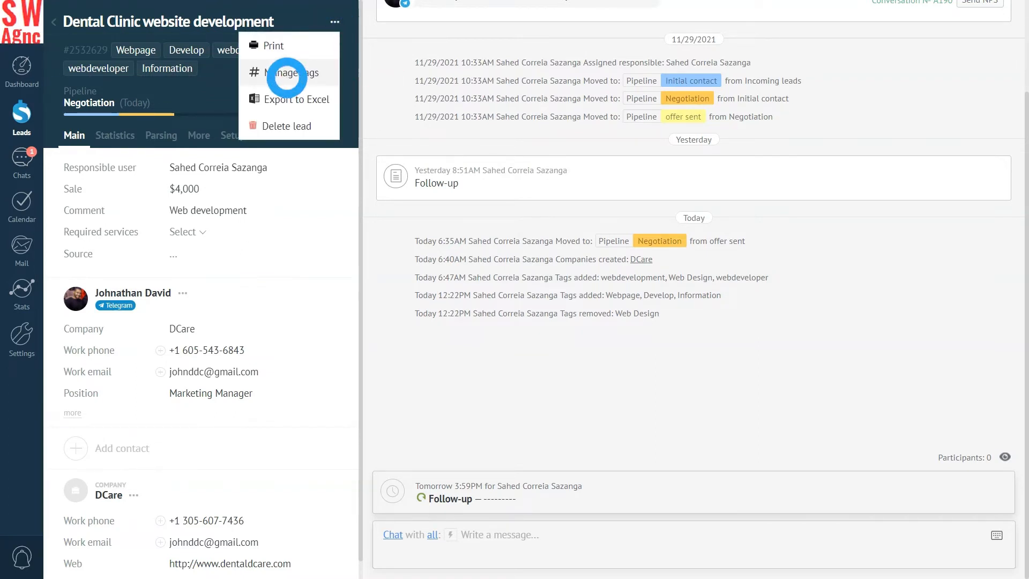
text(we)
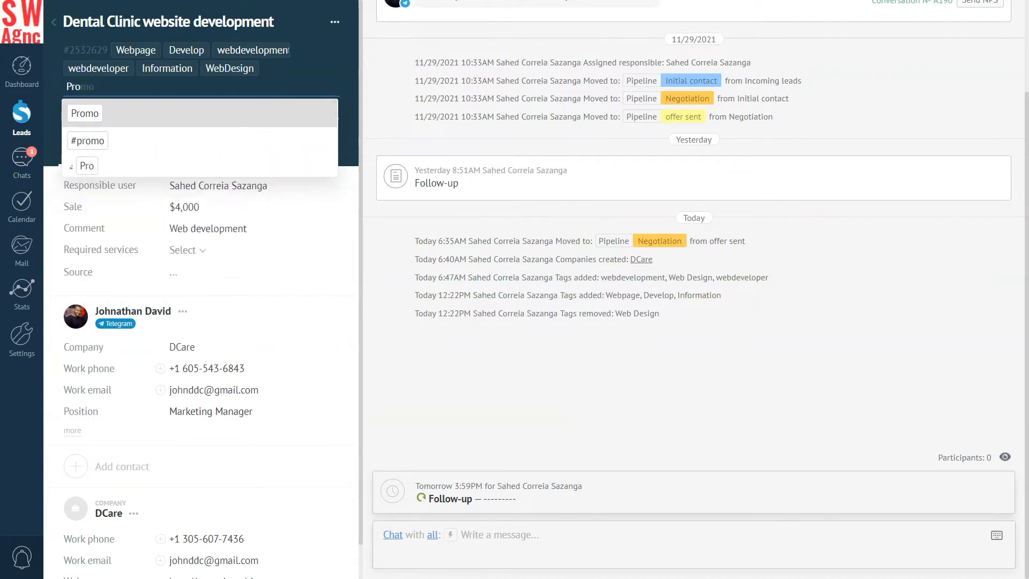
click(84, 113)
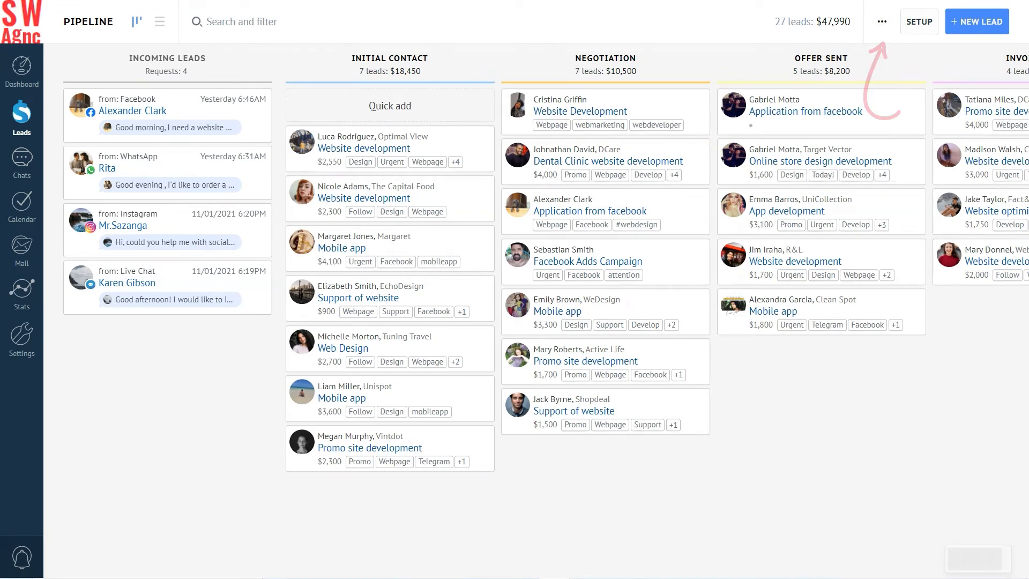
- In Card view settings, hide the contact's last message and choose a lead field for the first slot
click(880, 22)
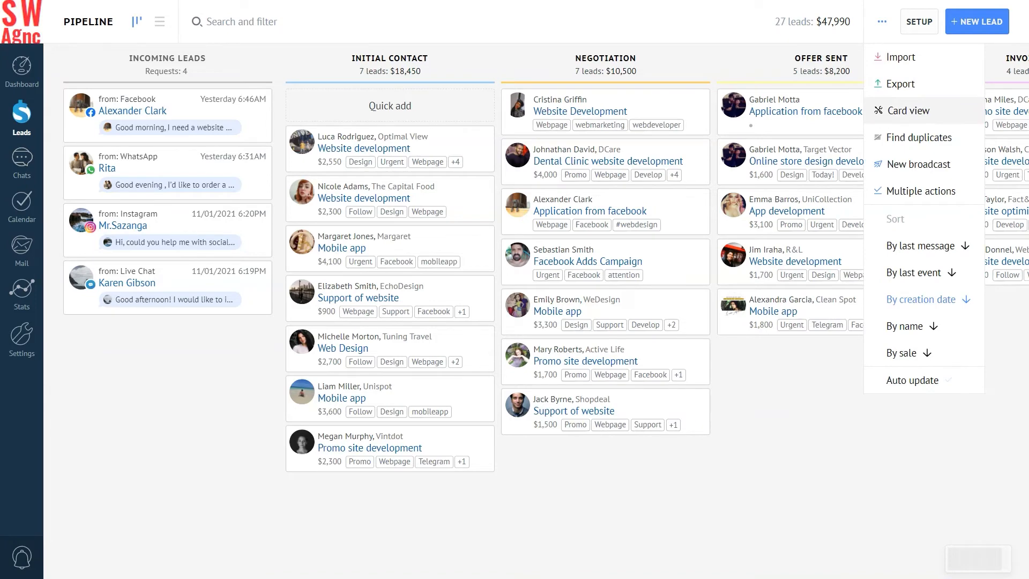
click(909, 111)
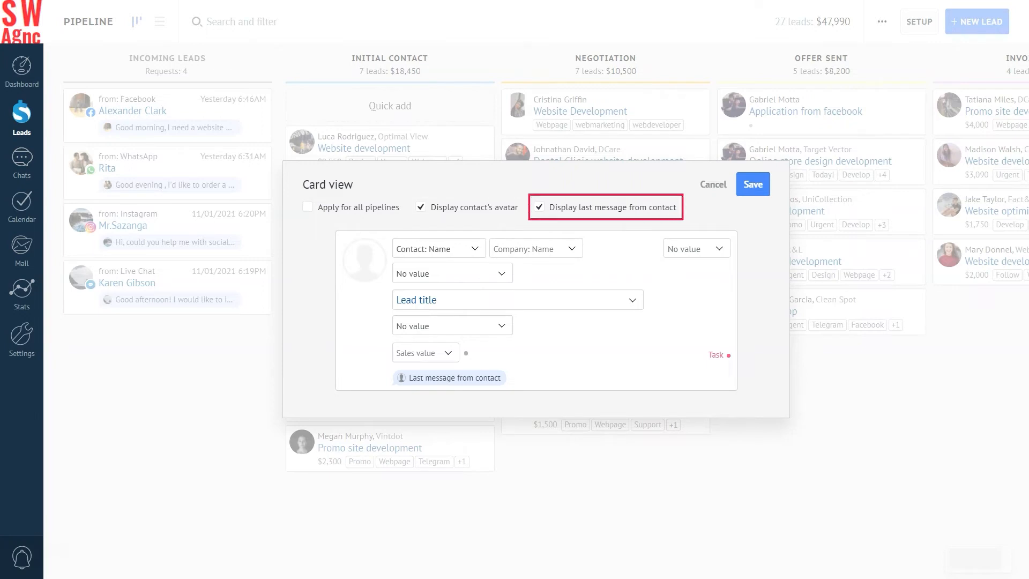
click(538, 207)
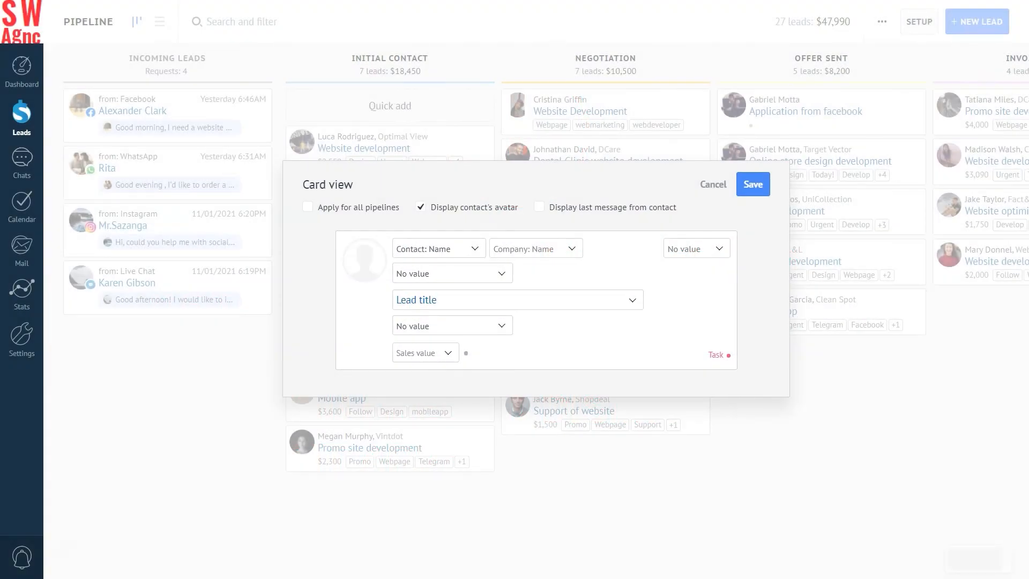
click(451, 273)
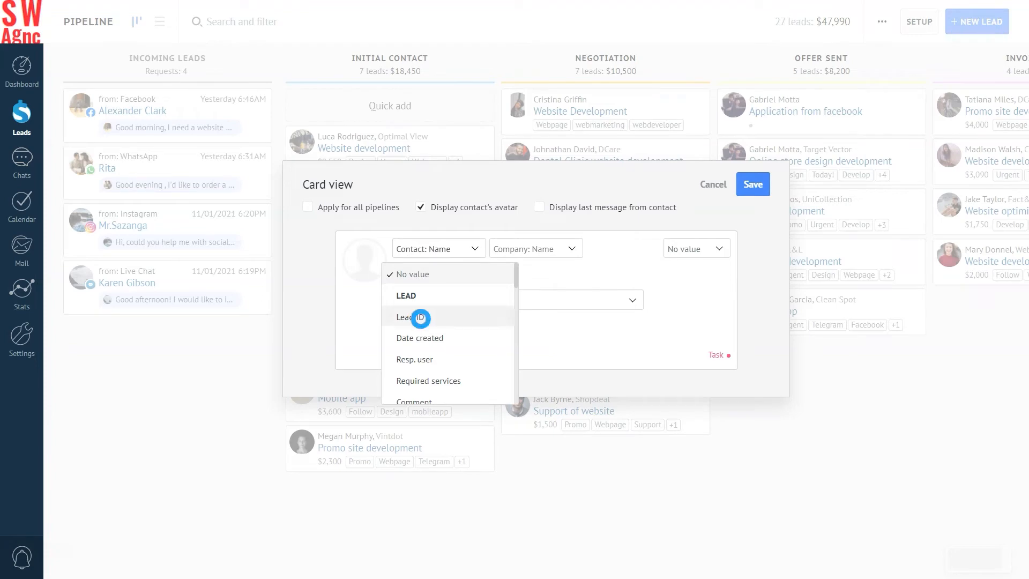
click(409, 317)
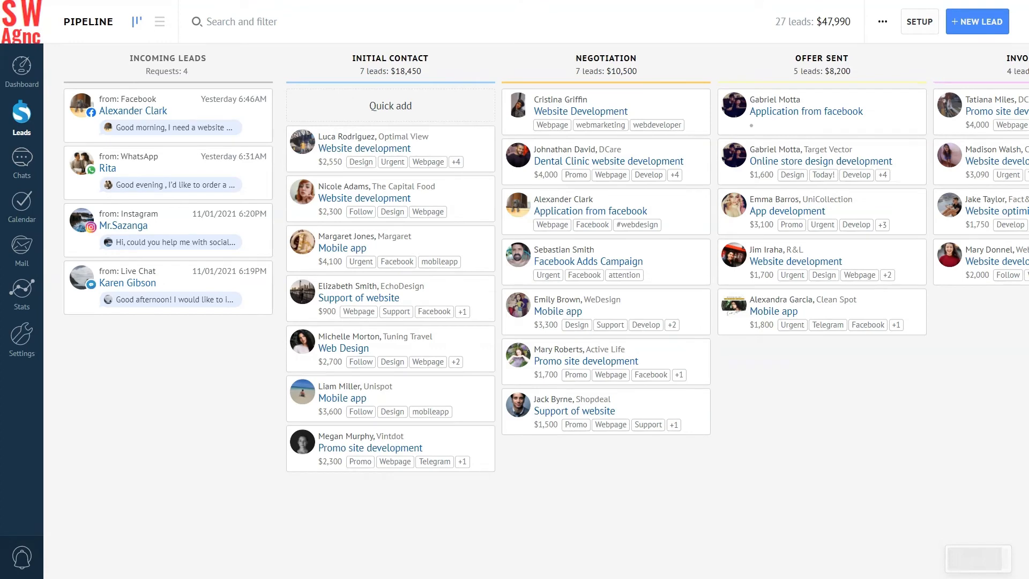
- Show the lead's Statistics with the tracking data utm fields expanded
click(607, 160)
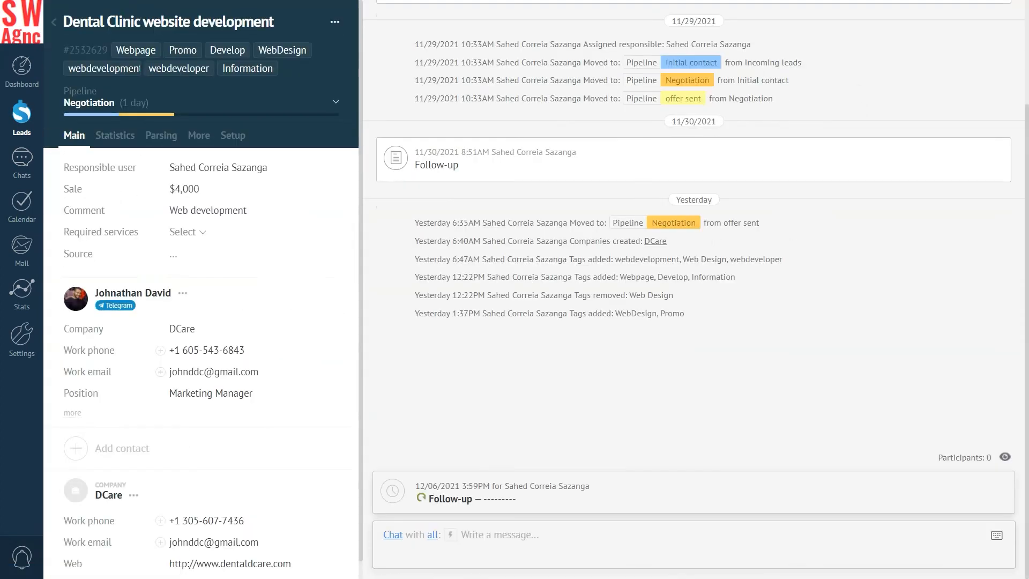
click(114, 135)
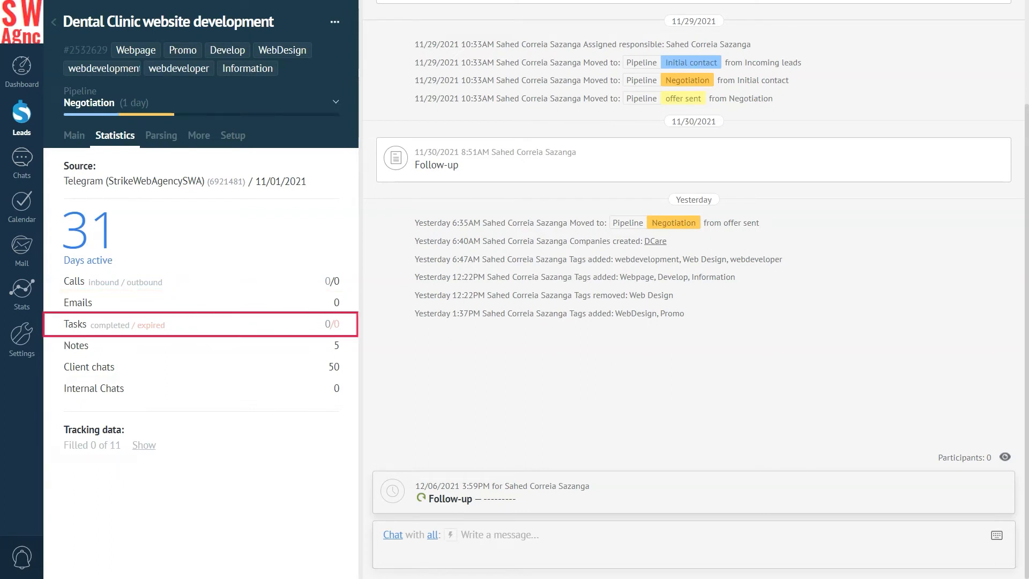
click(143, 445)
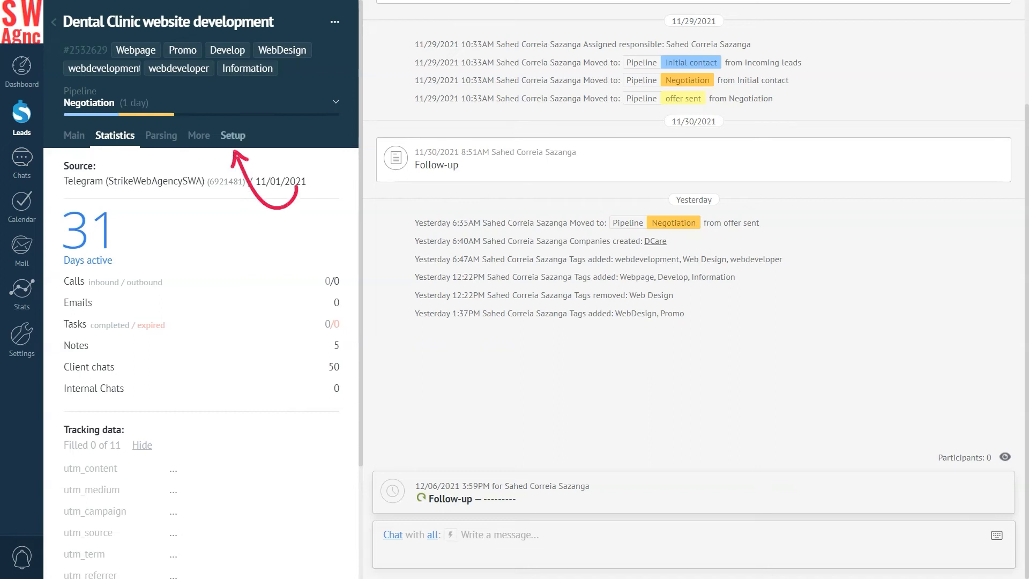
- Add a Website tracker to Statistics, save its callback settings, and close the setup panel
click(233, 135)
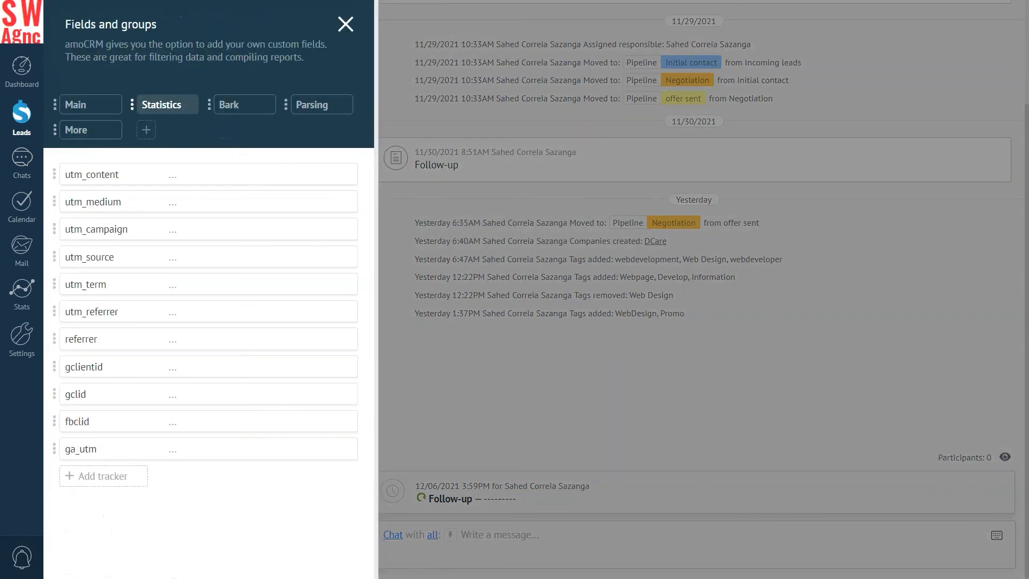
click(103, 476)
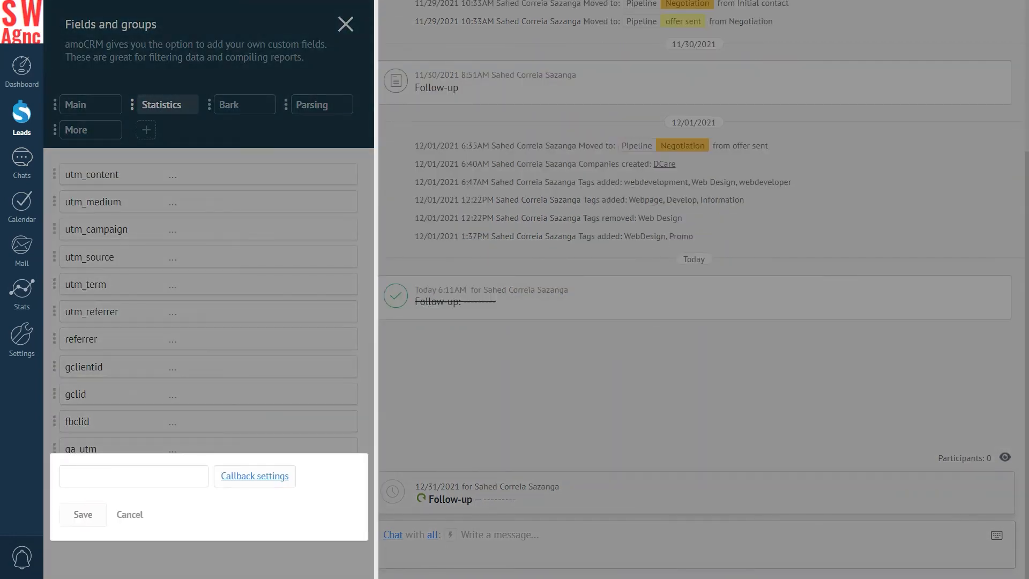
text(Website)
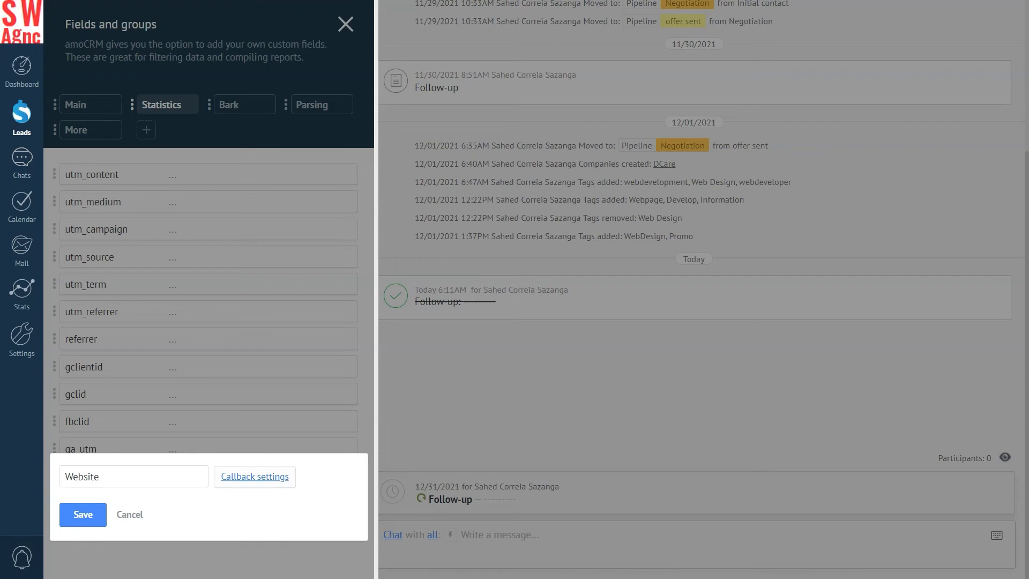
click(255, 475)
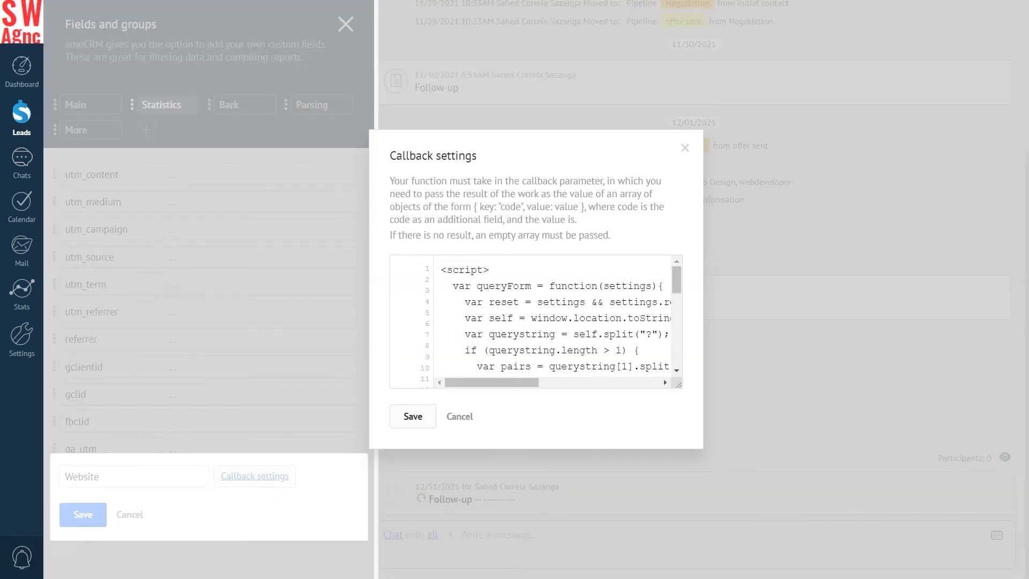
click(458, 416)
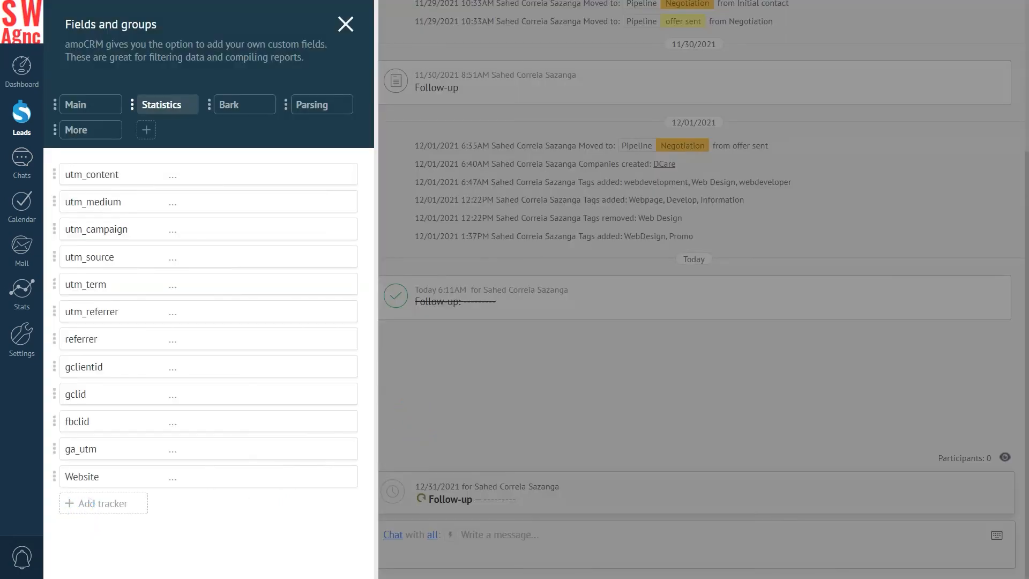
click(345, 24)
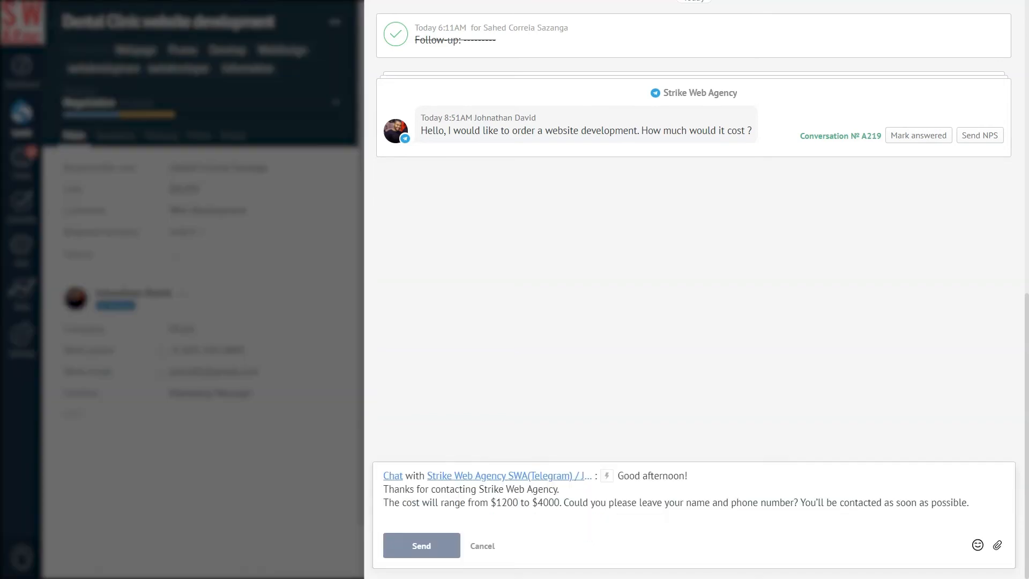
- Send the price-range chat reply to the client and add a Dental Clinic website note
click(421, 545)
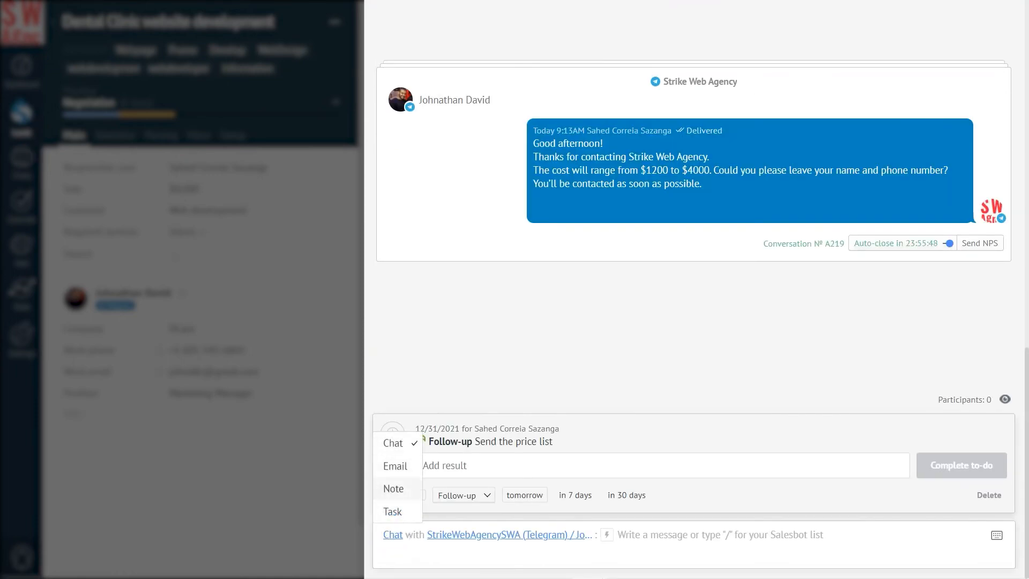
click(392, 488)
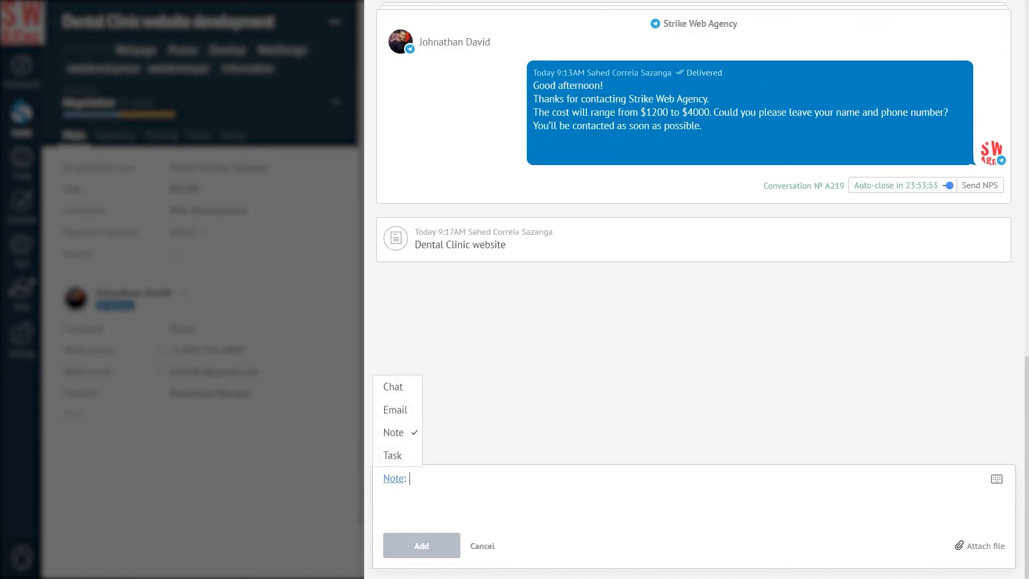
- Create a task due tomorrow: 'Send the regular price list'
click(392, 455)
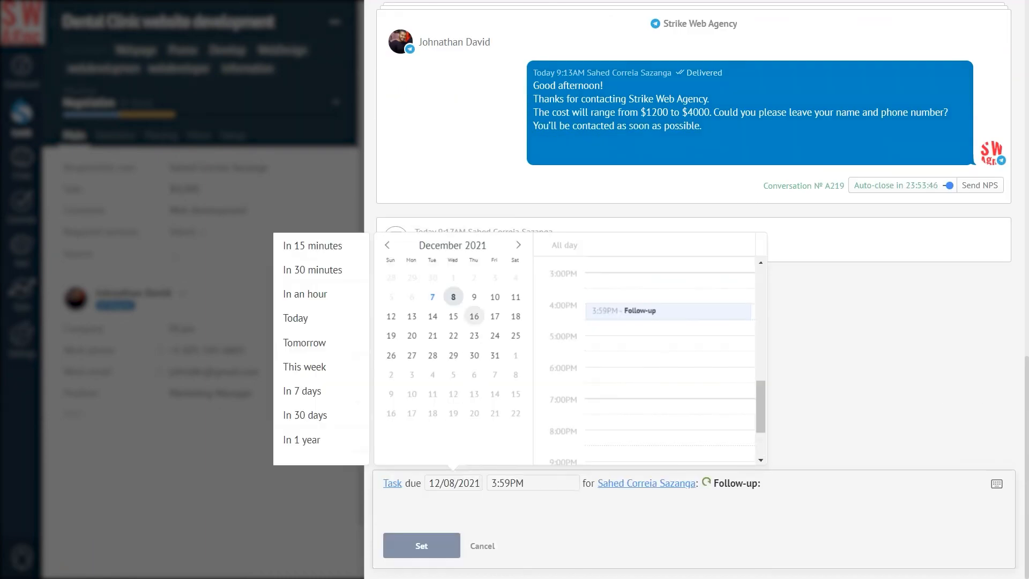
click(531, 482)
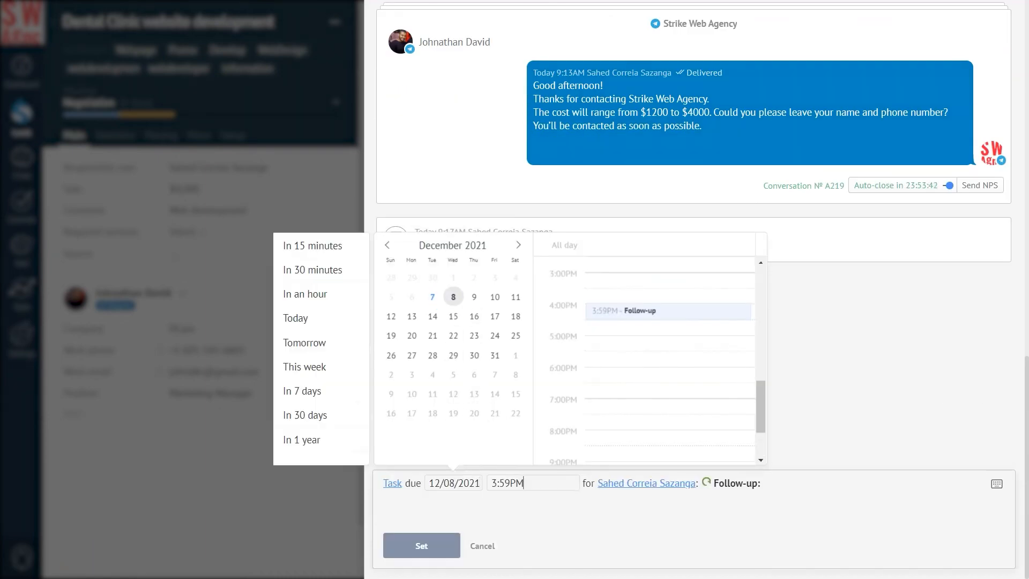
click(304, 343)
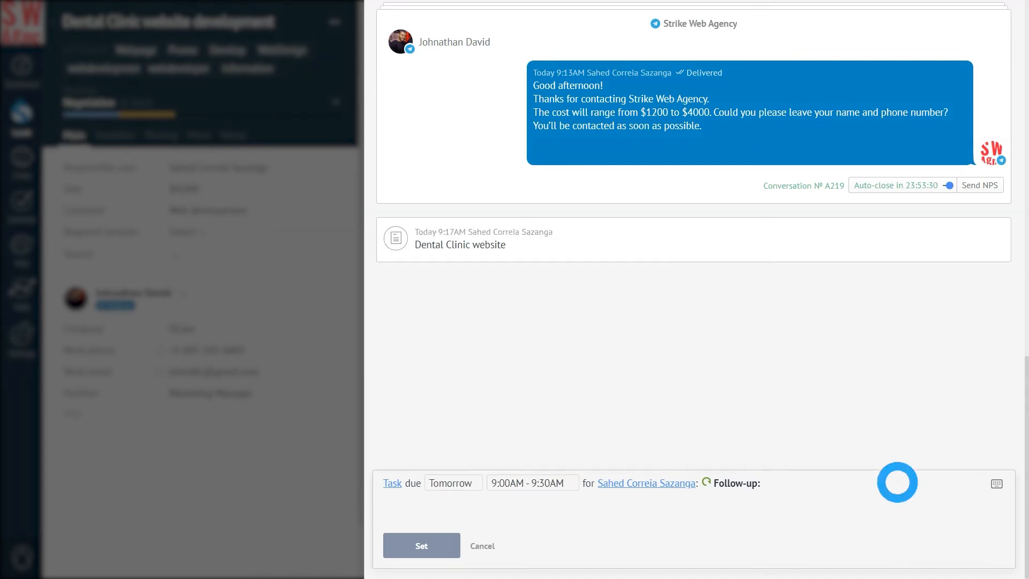
text(Send the regular price list)
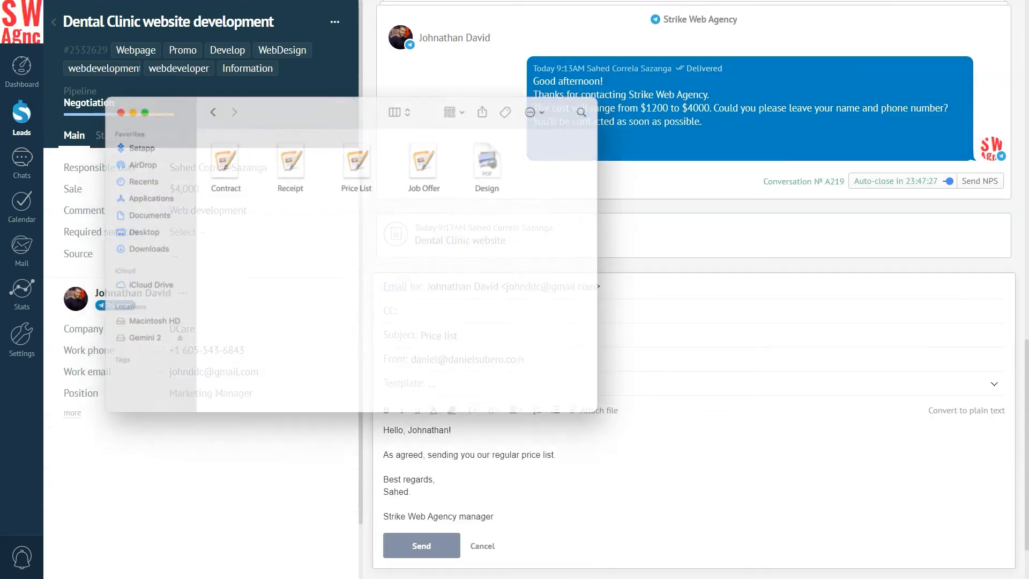
- Send the Price list email to Johnathan, then add a 'Request follow up' note to the feed
click(421, 544)
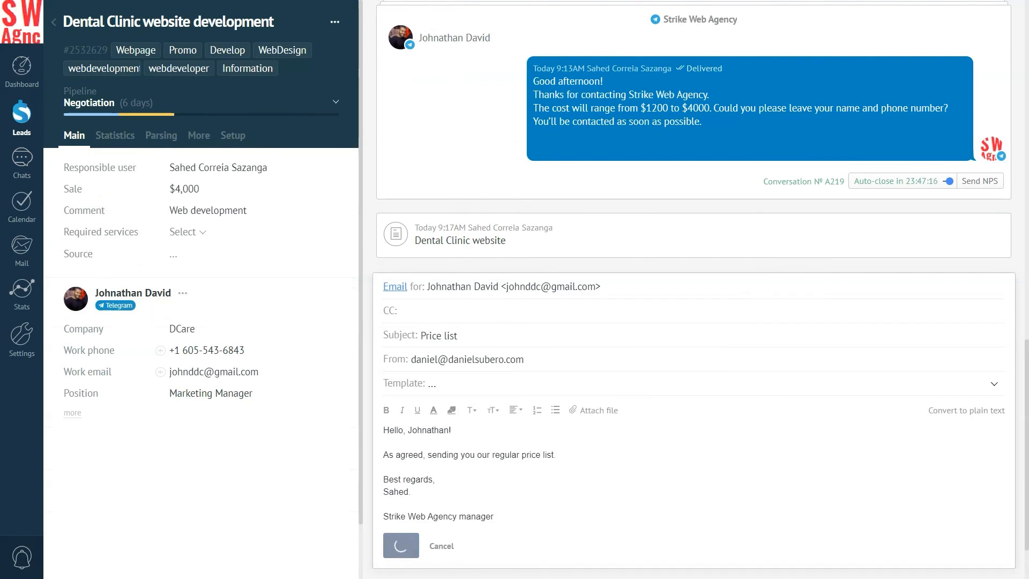
click(401, 545)
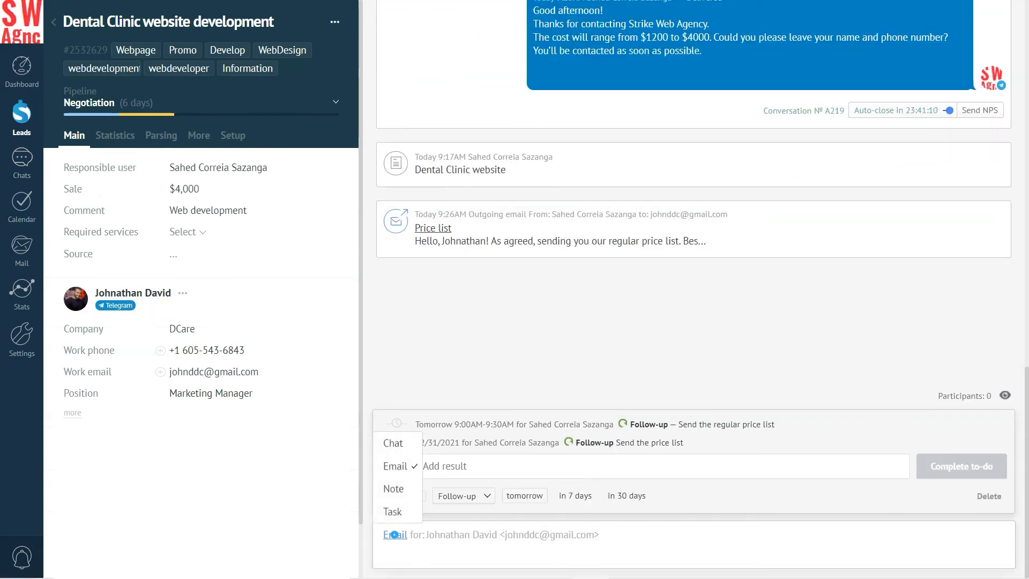
click(394, 488)
text(Request follow up)
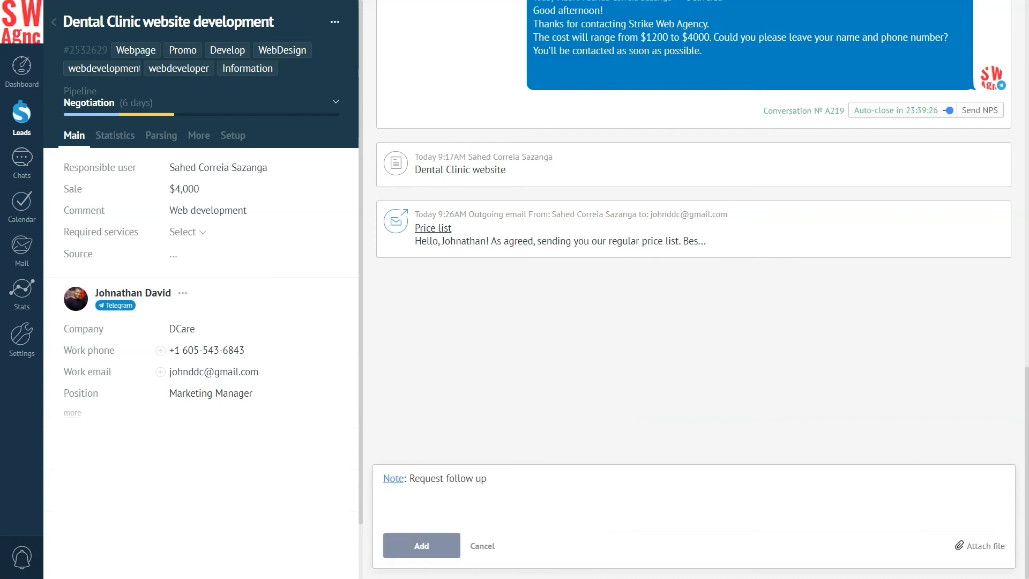
click(421, 546)
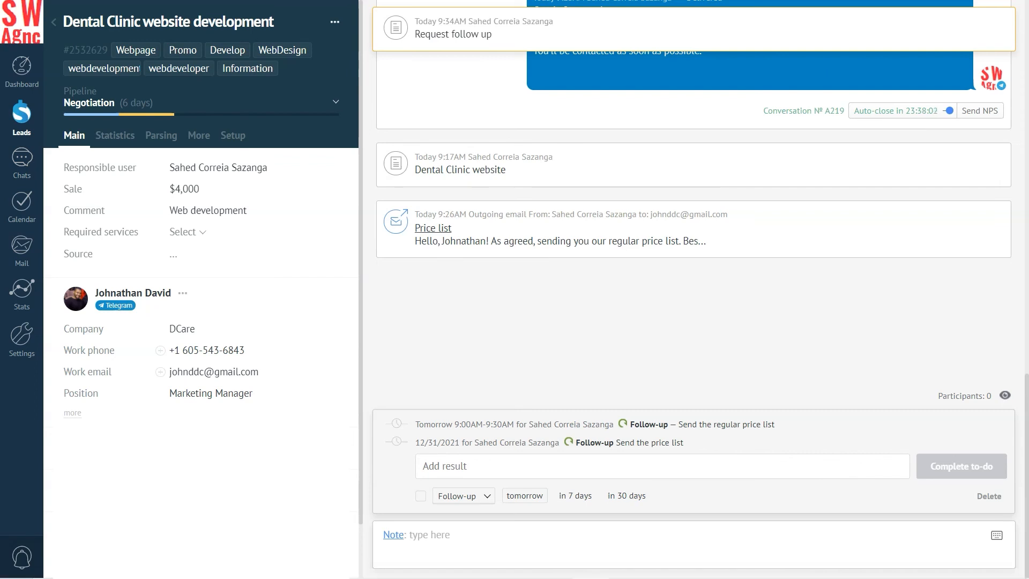
- Clear All events in the feed's events filter, keeping only Lead stage and Resp. user changes
click(1004, 394)
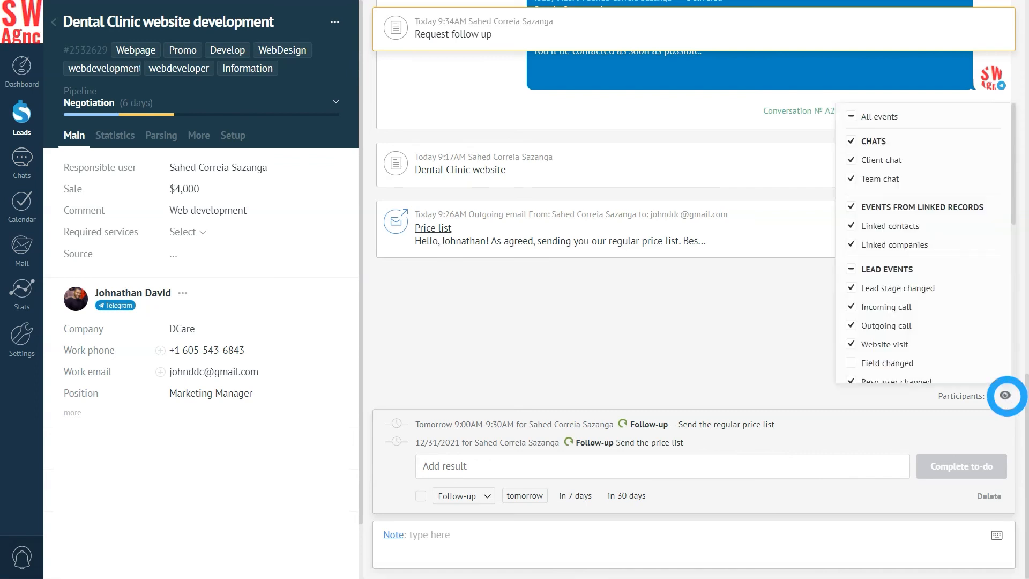
click(850, 159)
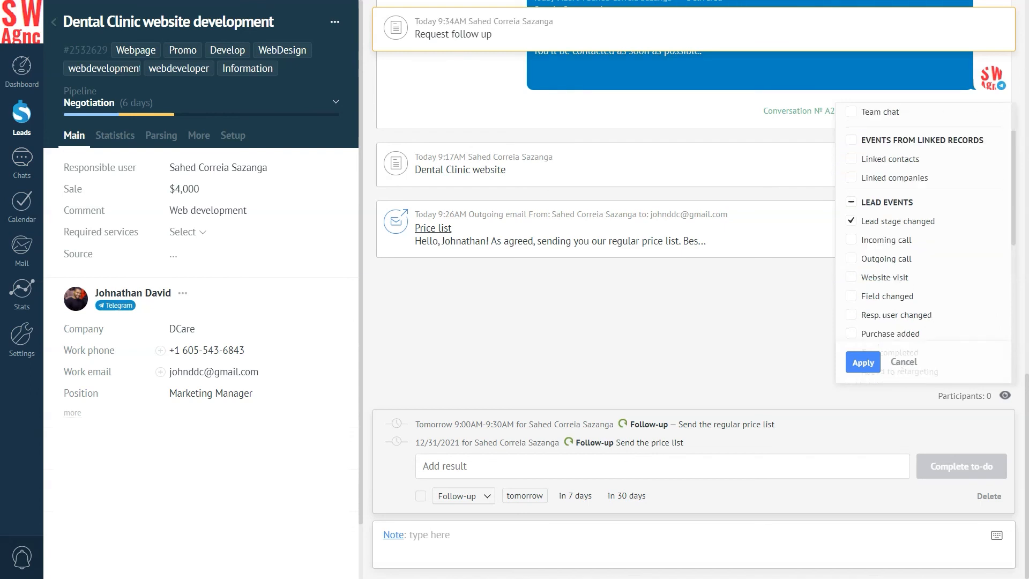
scroll(down, 3)
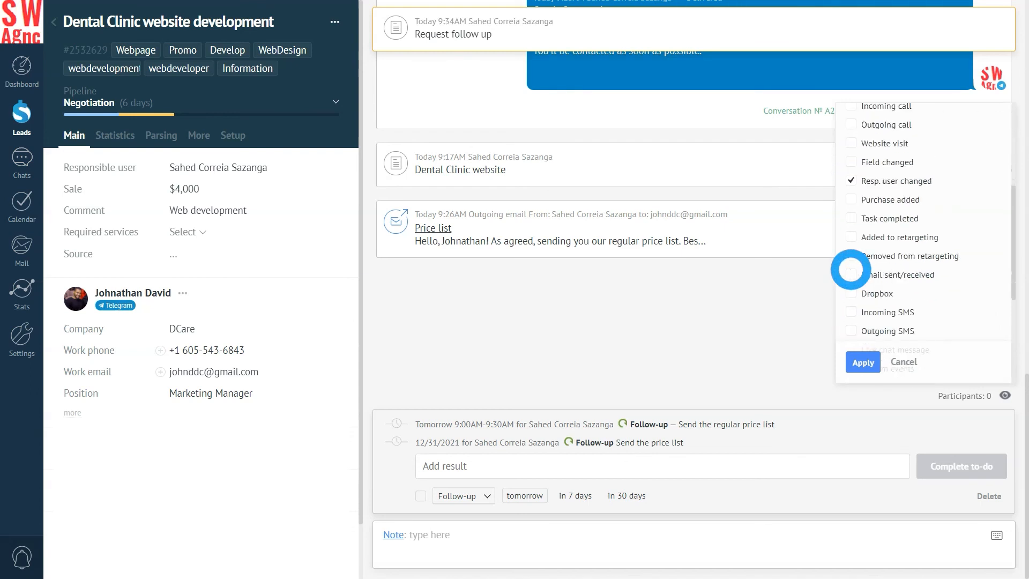